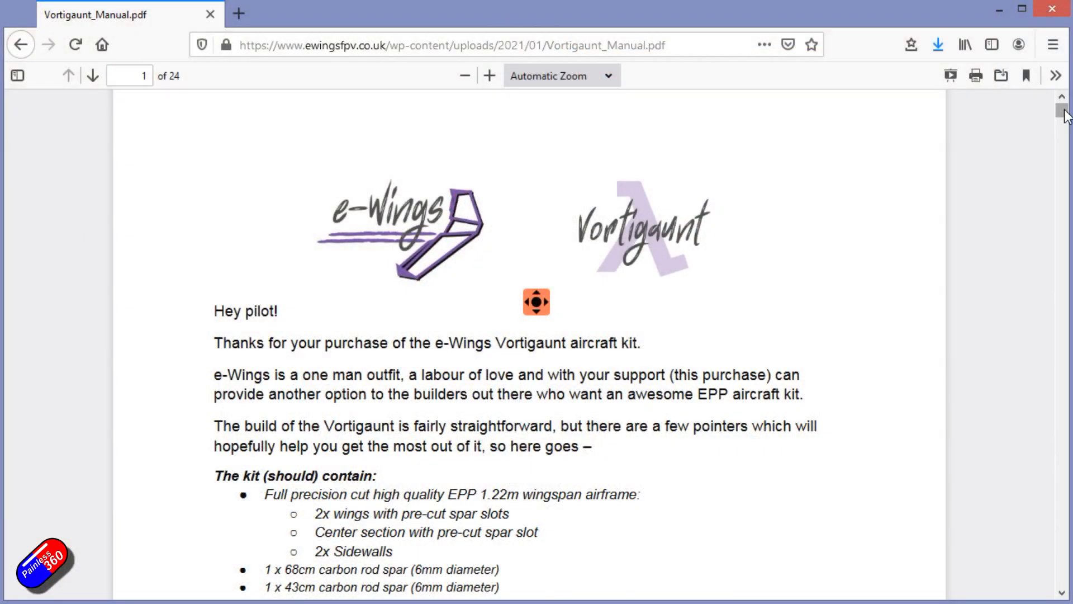
- Scroll the Vortigaunt manual from page 1 down to the spar slots photo at the end of page 6
scroll(down, 3)
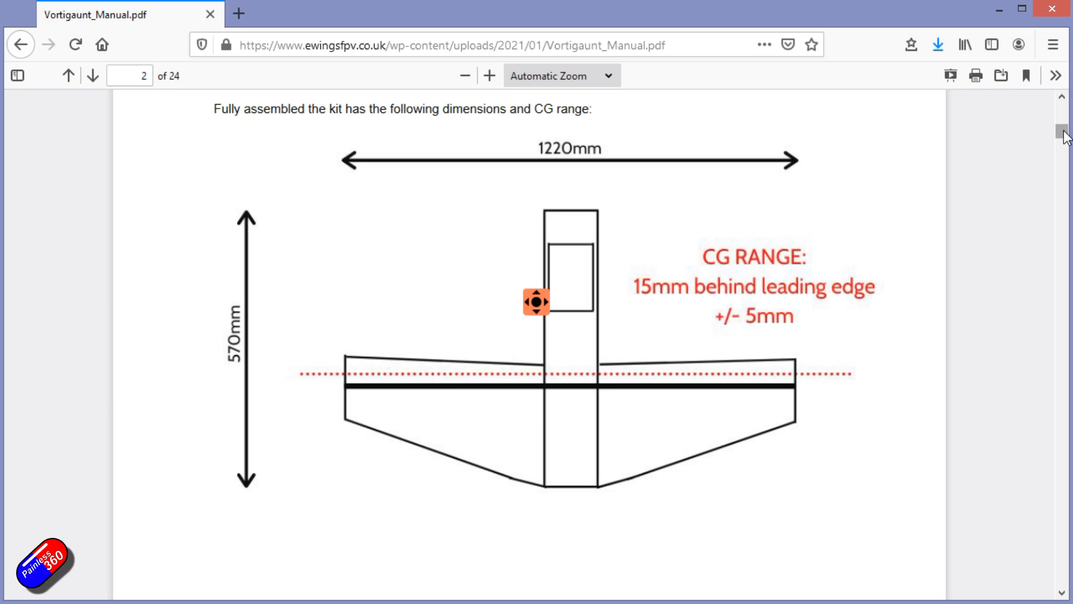
scroll(down, 3)
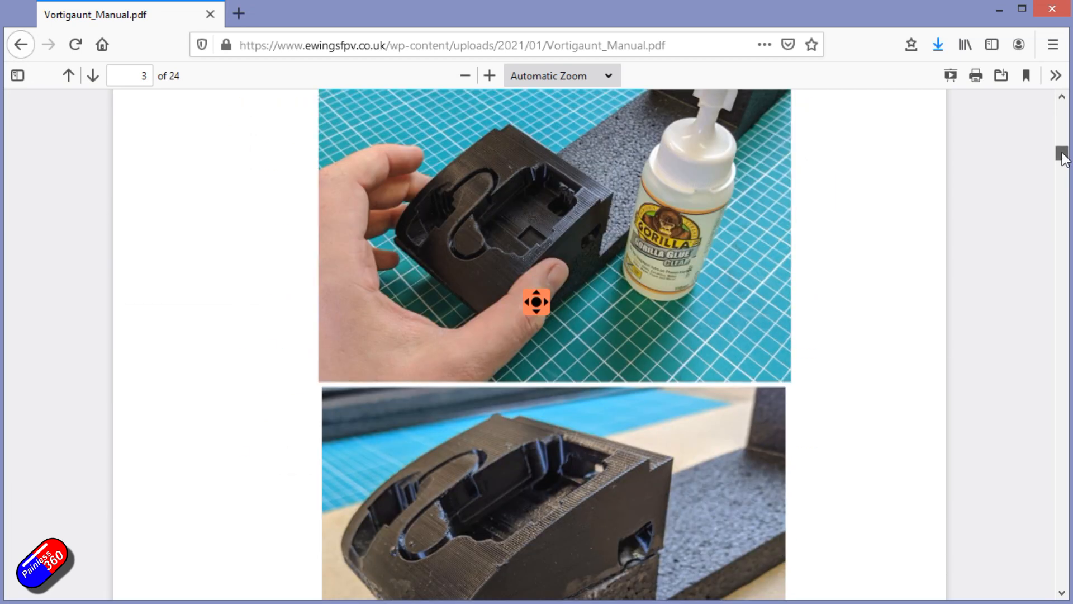
scroll(down, 3)
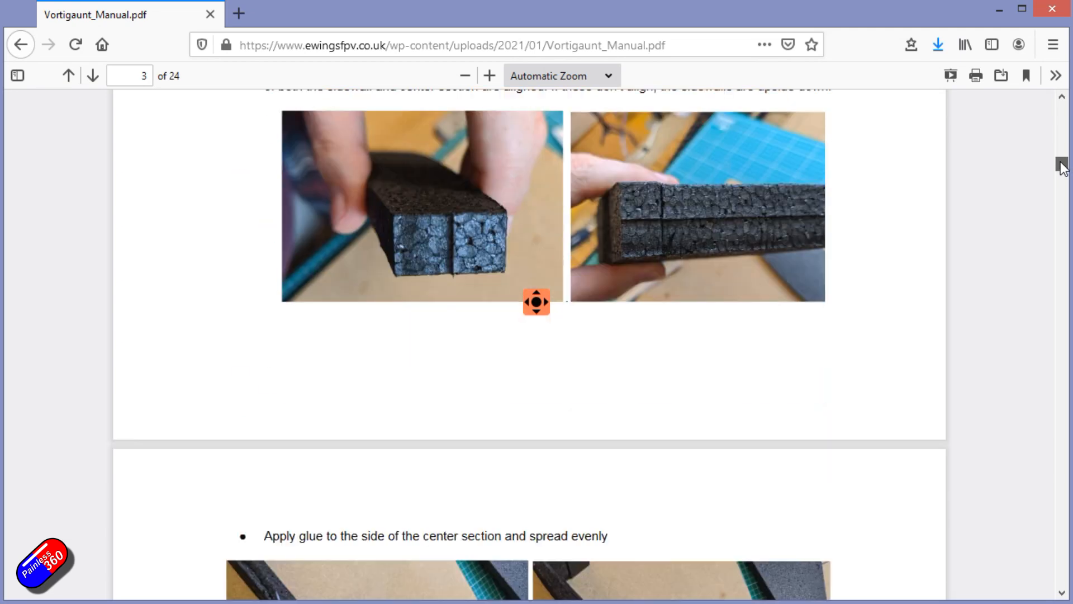
scroll(down, 3)
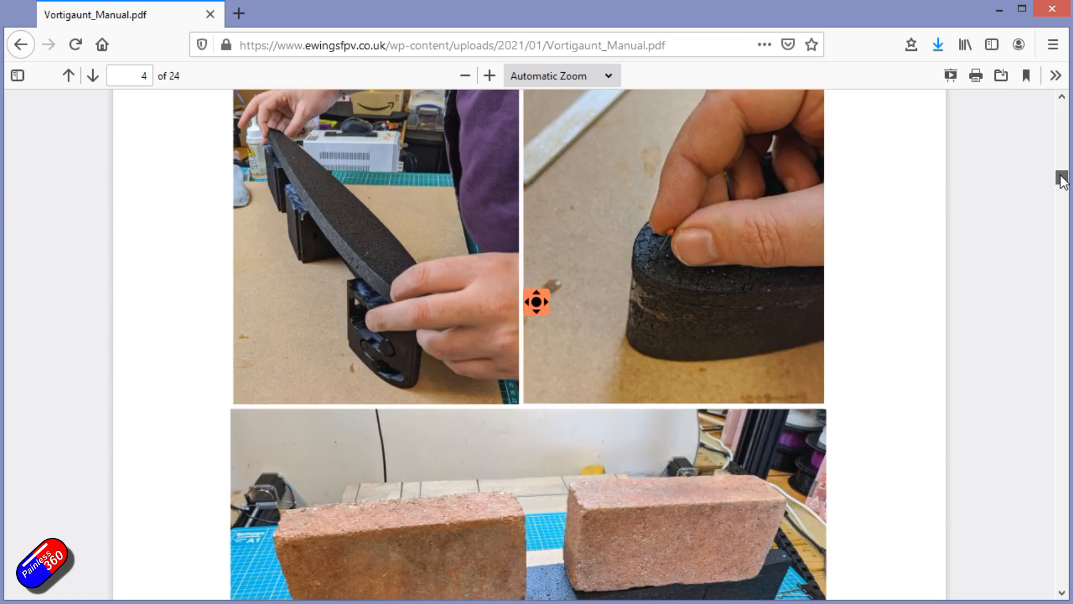
scroll(down, 3)
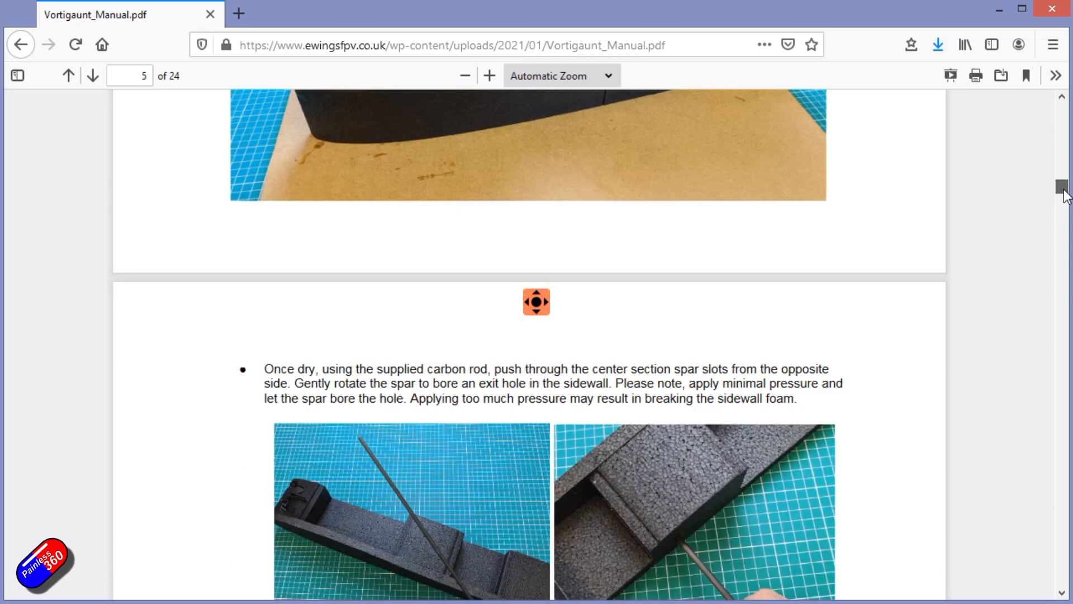
scroll(down, 3)
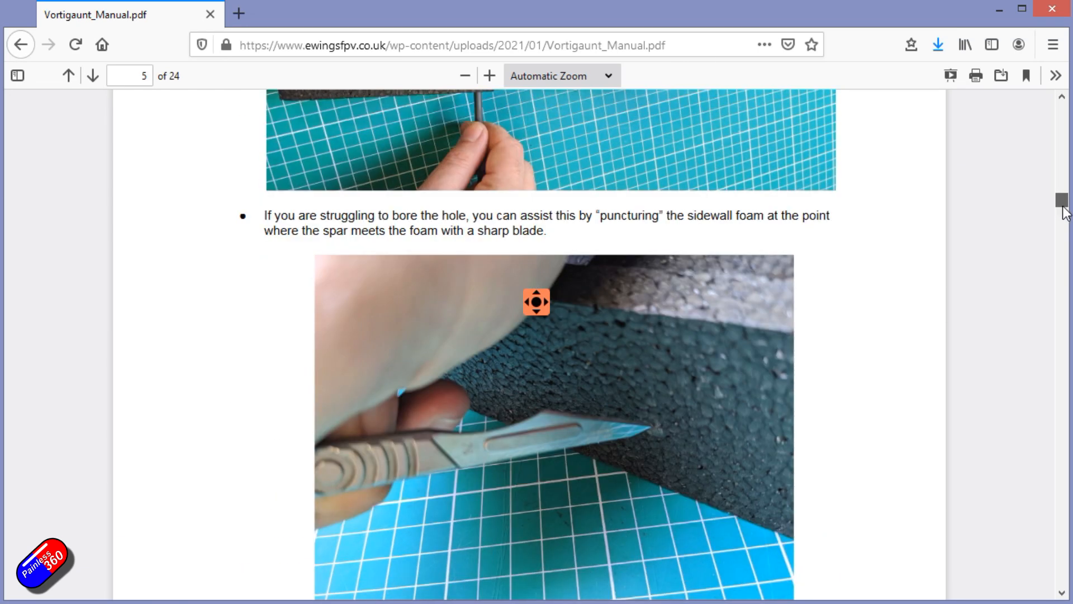
scroll(down, 3)
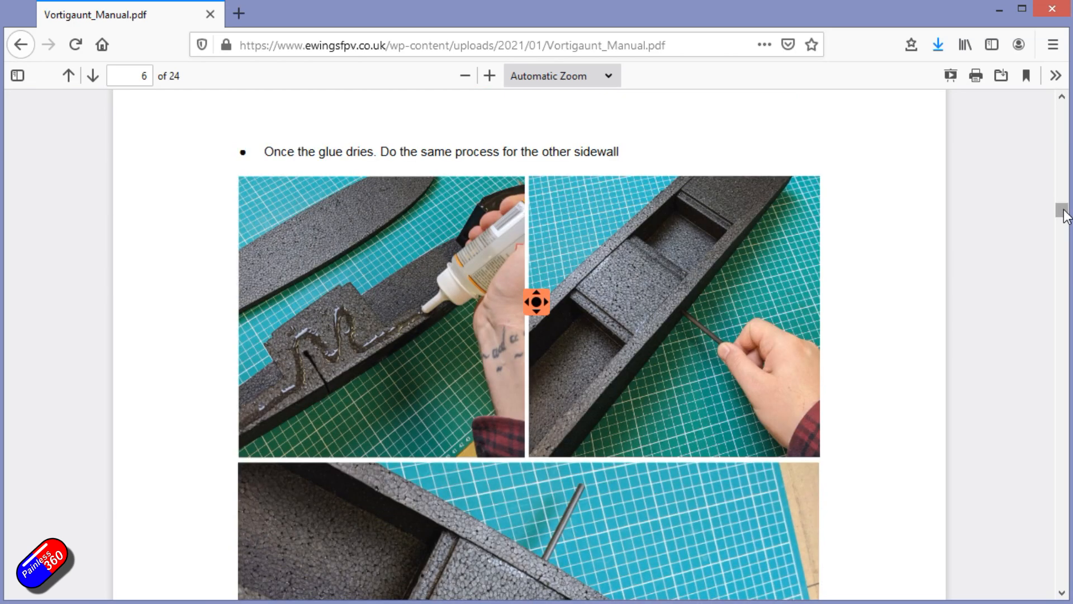
scroll(down, 3)
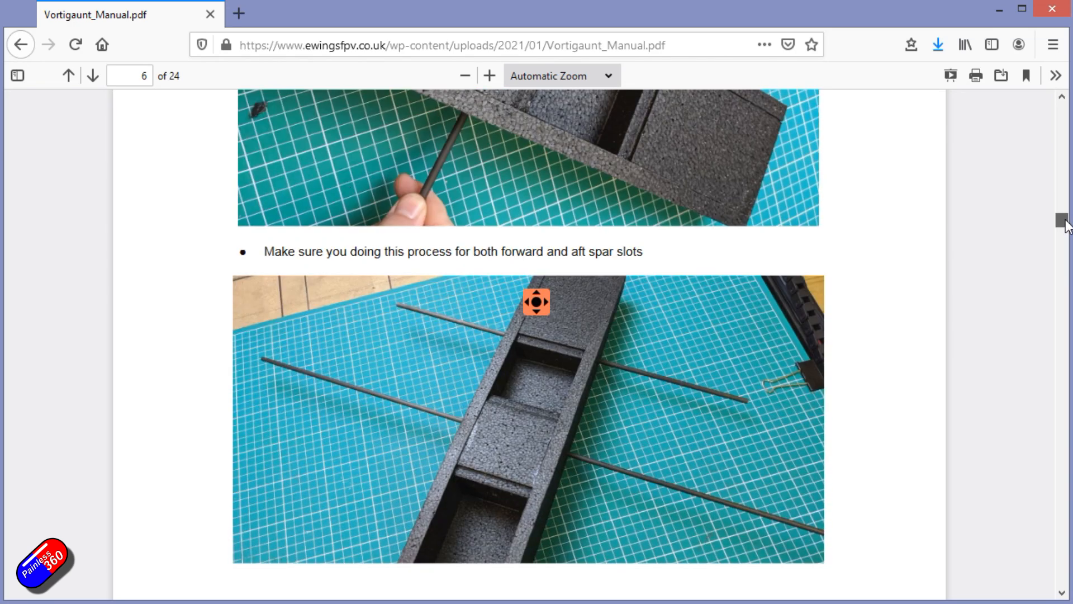
scroll(down, 3)
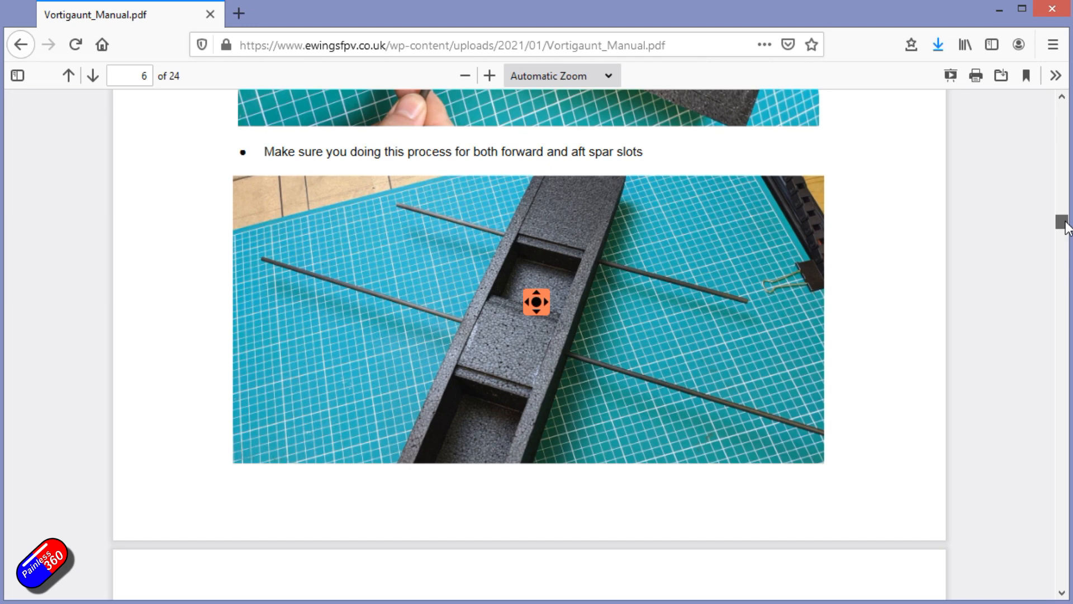
scroll(down, 3)
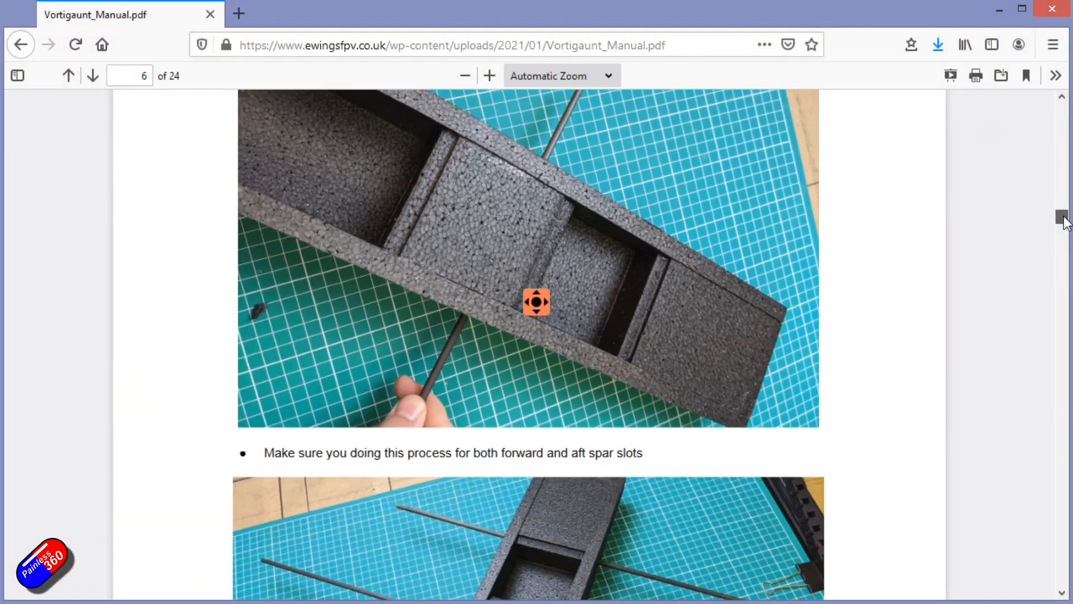
- Scroll the manual from page 6 into page 7's motor mount and bolt-hole steps
scroll(down, 3)
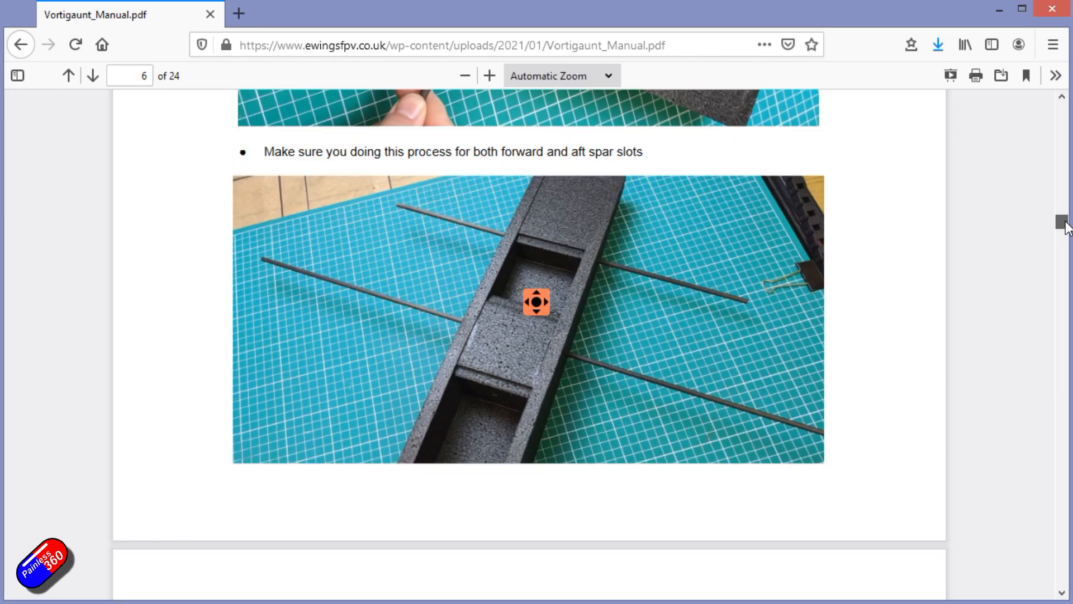
scroll(down, 3)
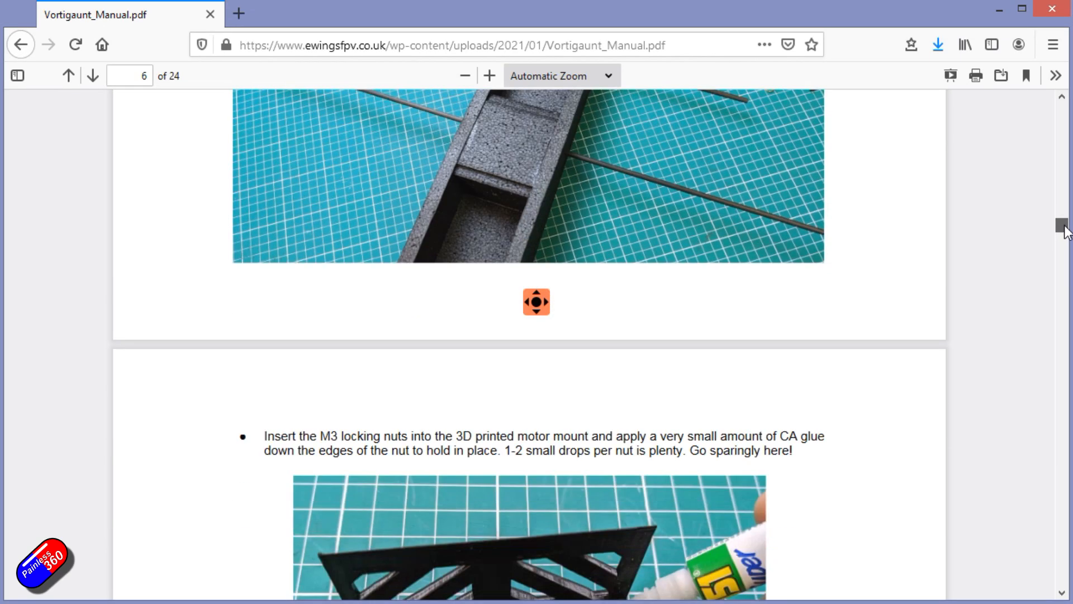
scroll(down, 3)
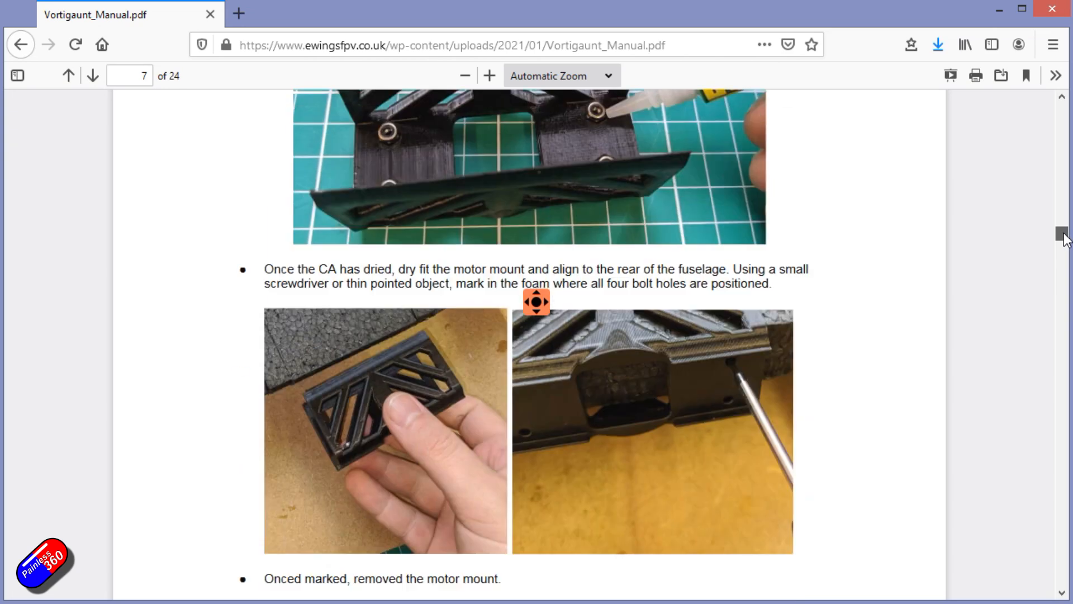
scroll(down, 3)
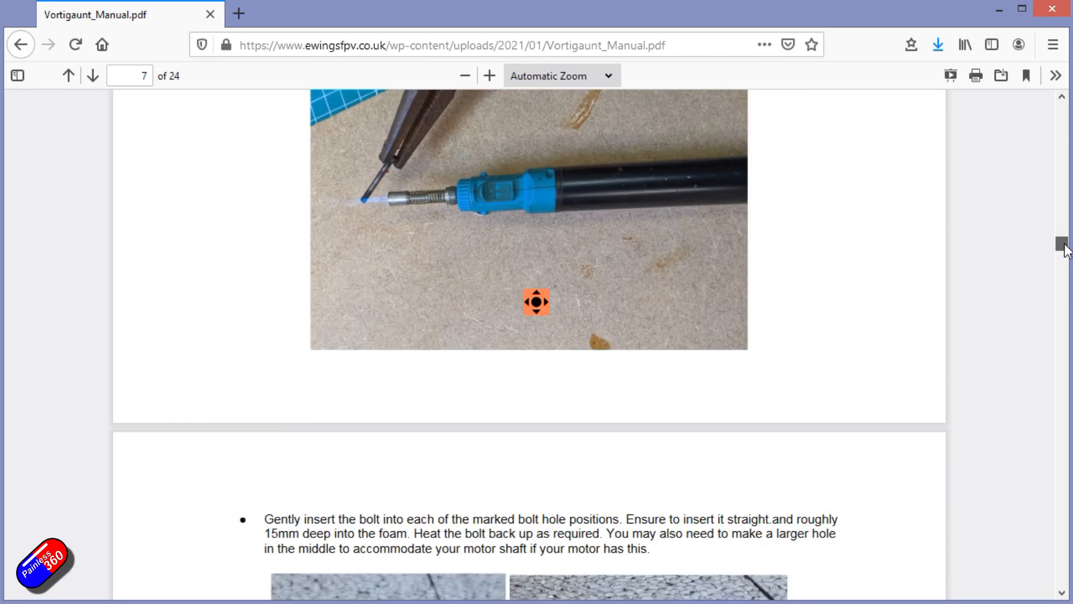
scroll(down, 3)
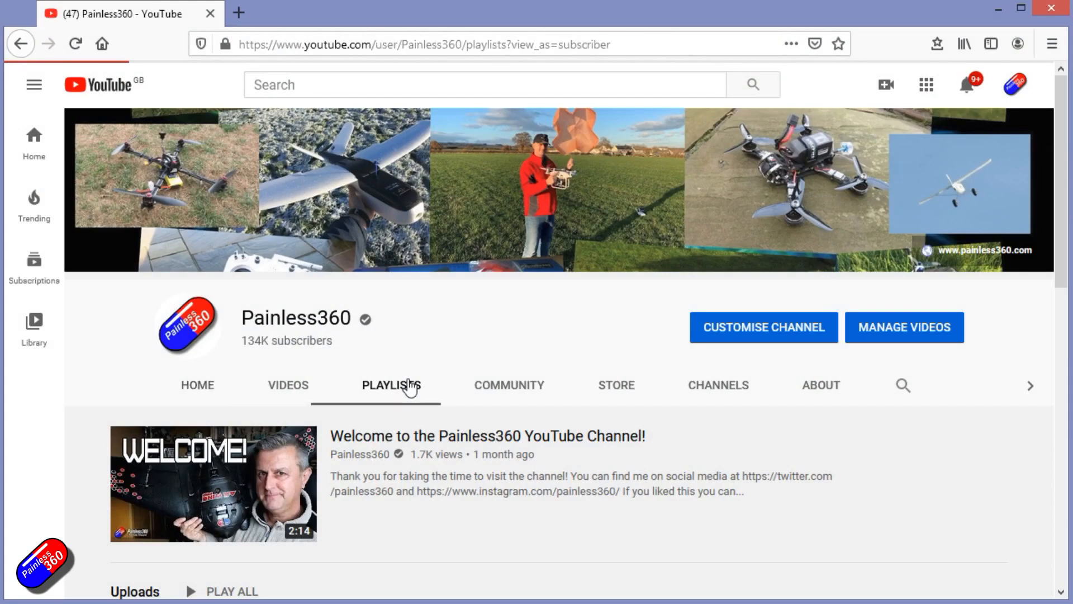
- Start the INAV for Beginners (2020) playlist from the Painless360 Playlists page and scroll its side panel
scroll(down, 3)
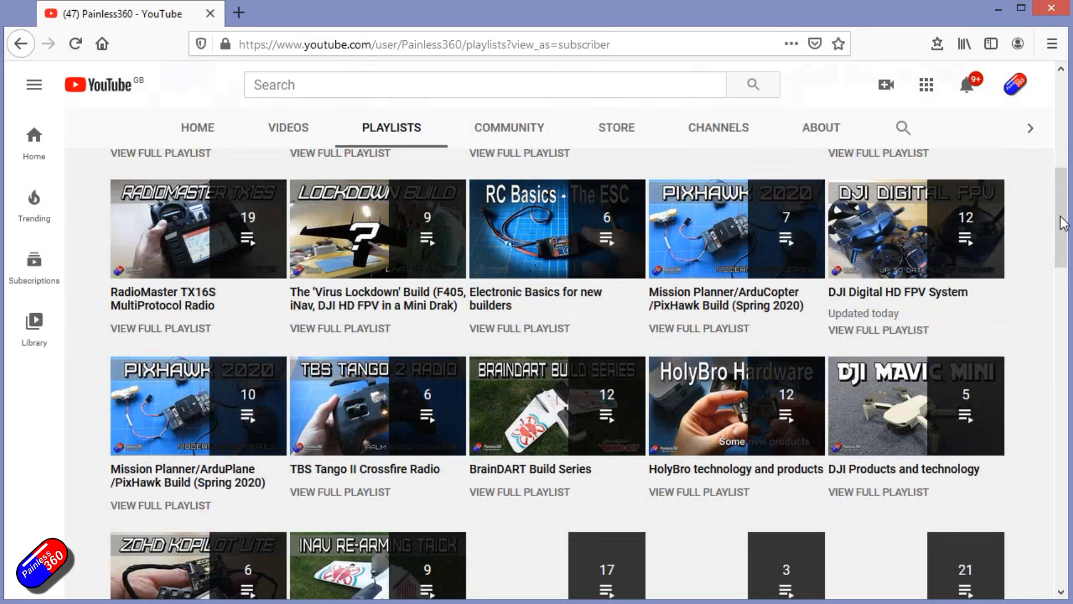
scroll(down, 3)
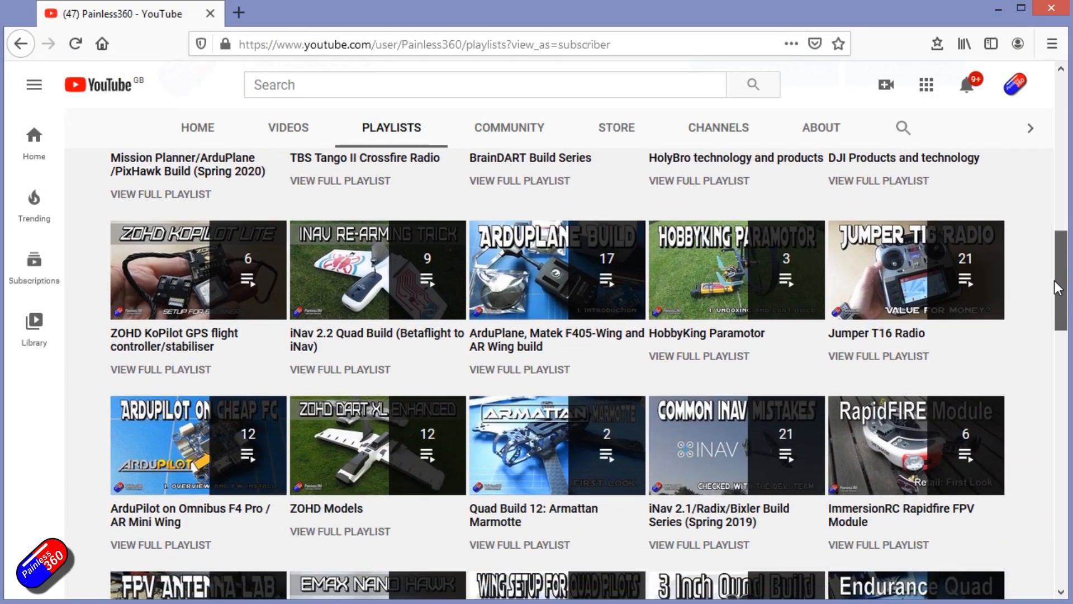
click(378, 269)
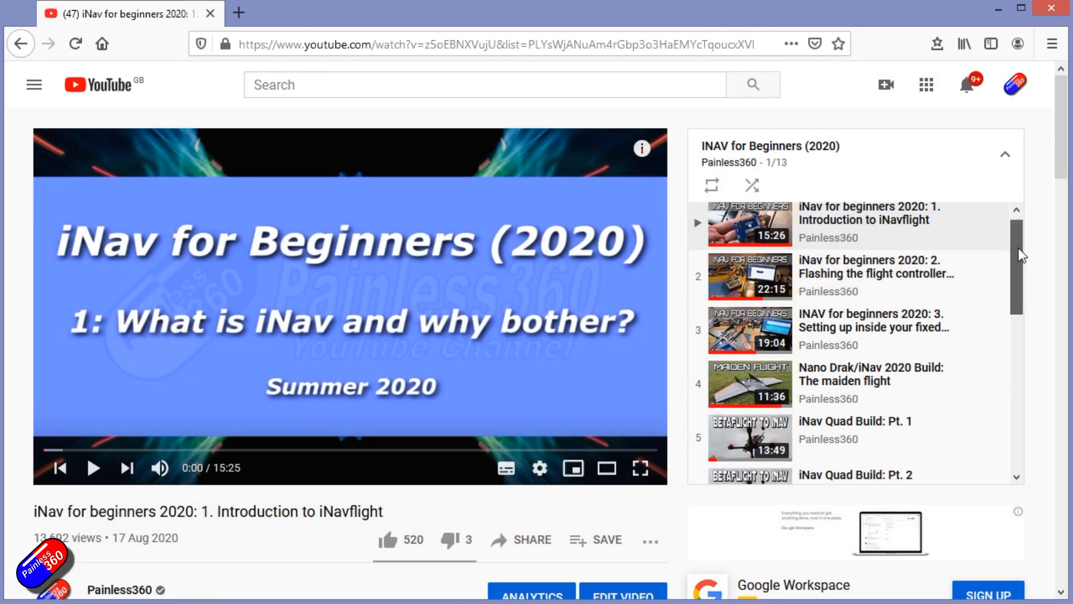
scroll(down, 3)
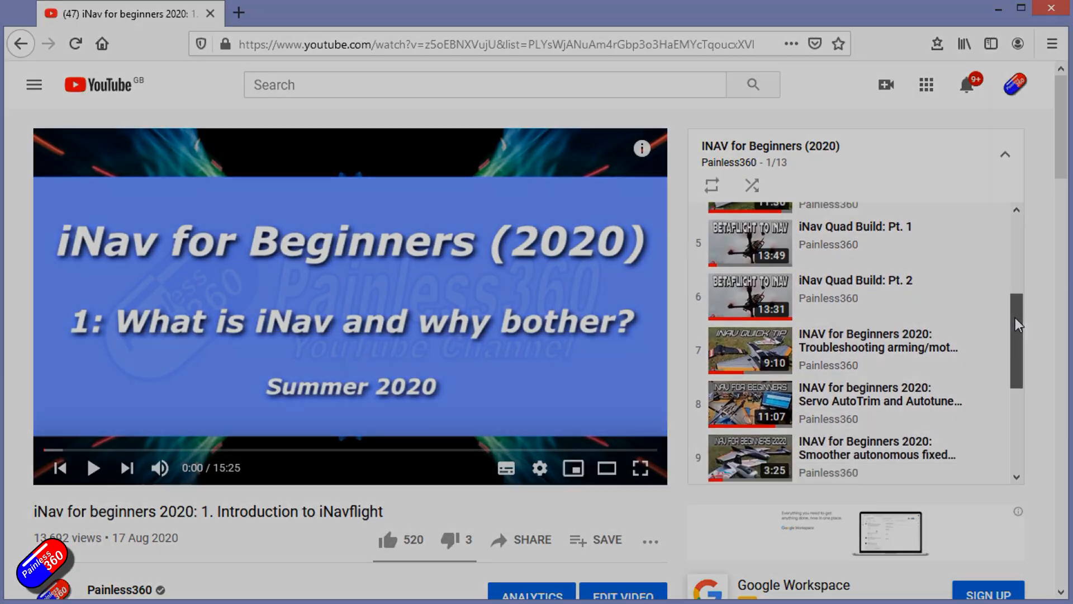